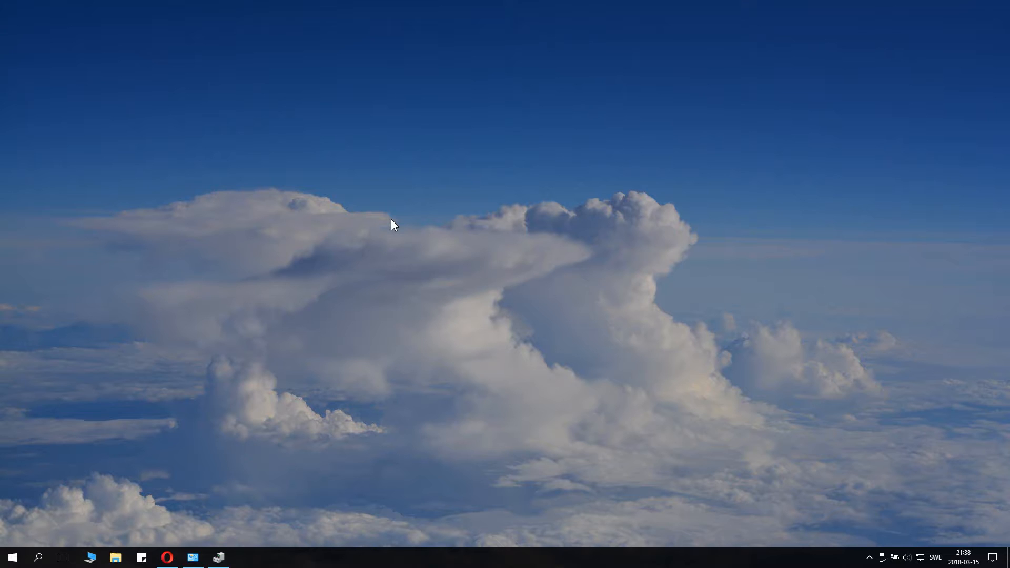
{"action": "mouse_move", "coordinate": [5, 503]}
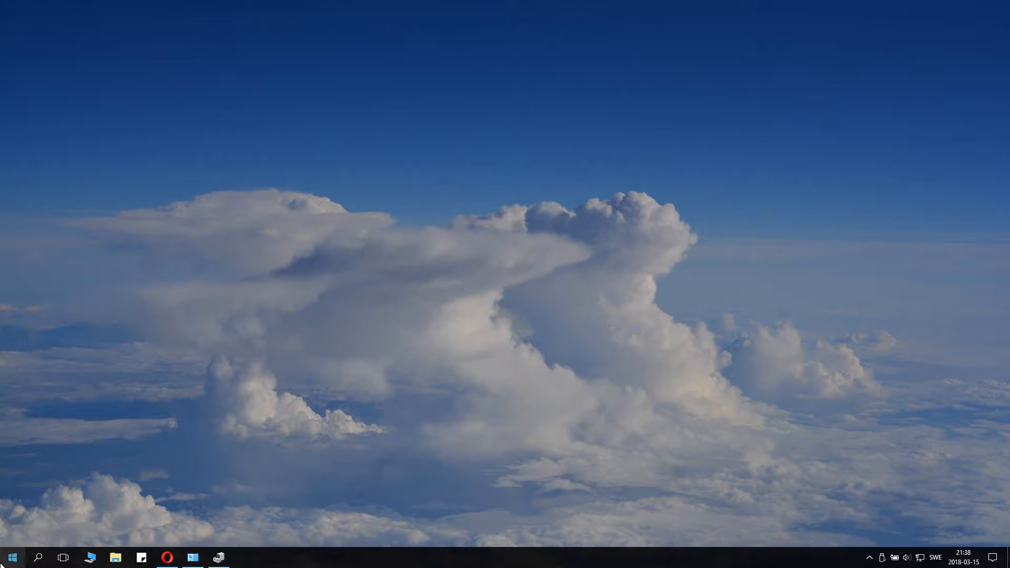
{"action": "mouse_move", "coordinate": [8, 521]}
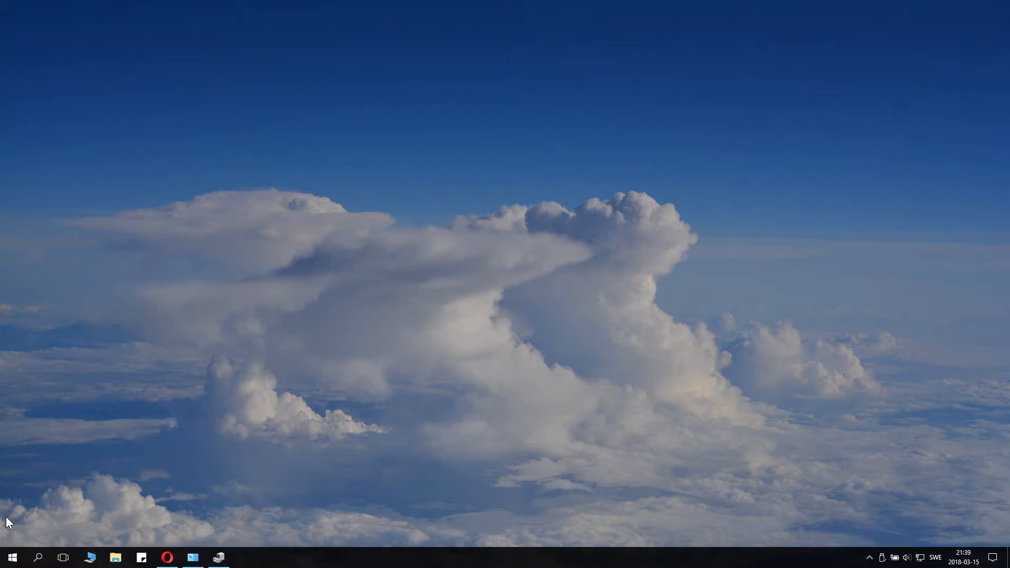
Search the Start menu for 'inställningar' so the Settings app appears as best match
{"action": "type", "text": "inställningar"}
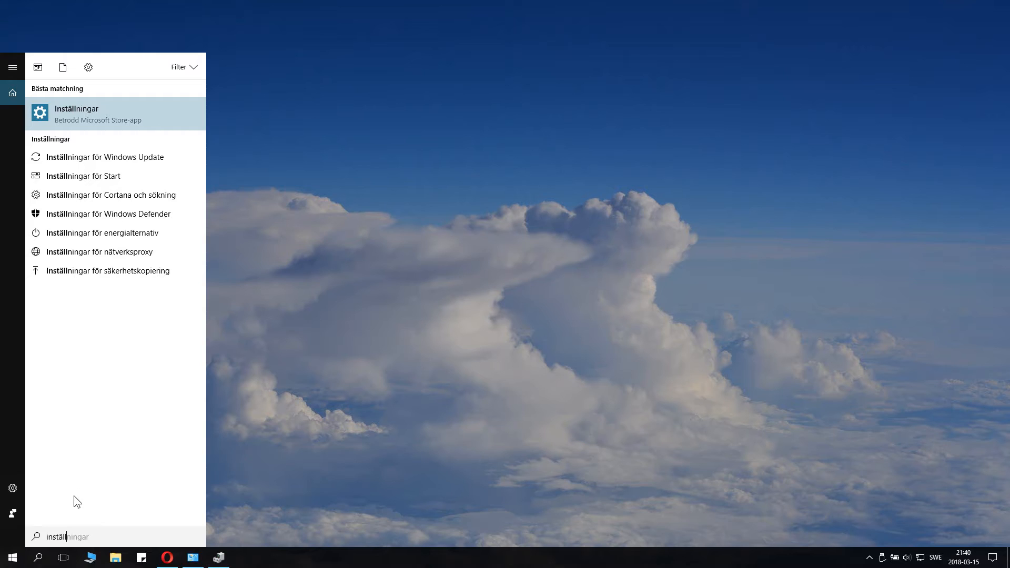
{"action": "mouse_move", "coordinate": [21, 553]}
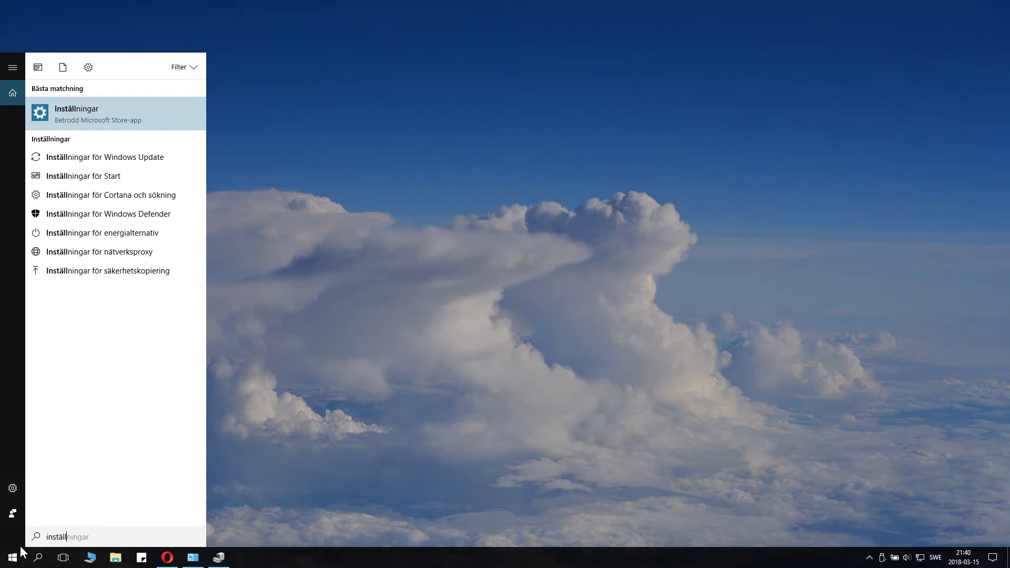
{"action": "mouse_move", "coordinate": [169, 497]}
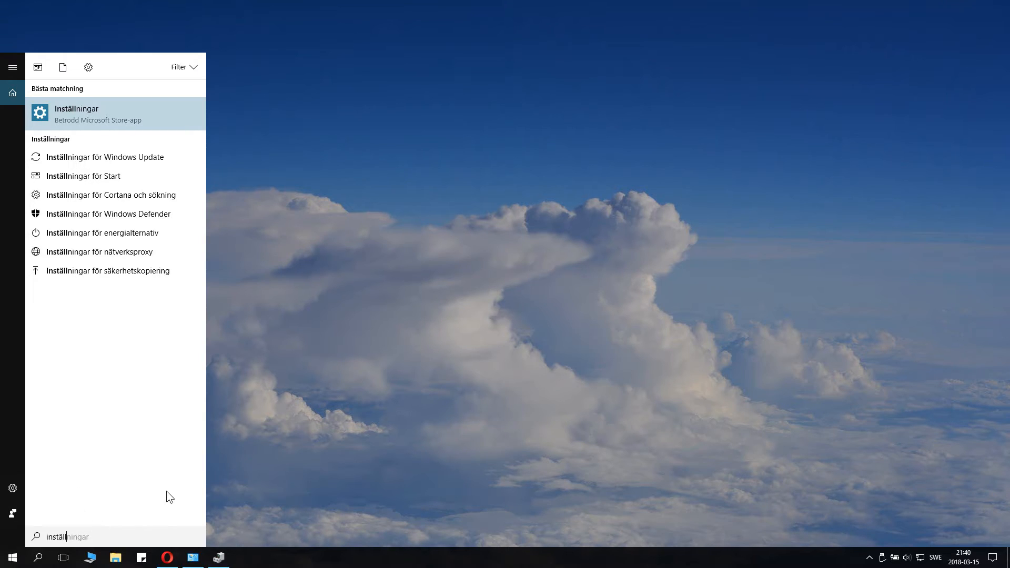
{"action": "mouse_move", "coordinate": [191, 306]}
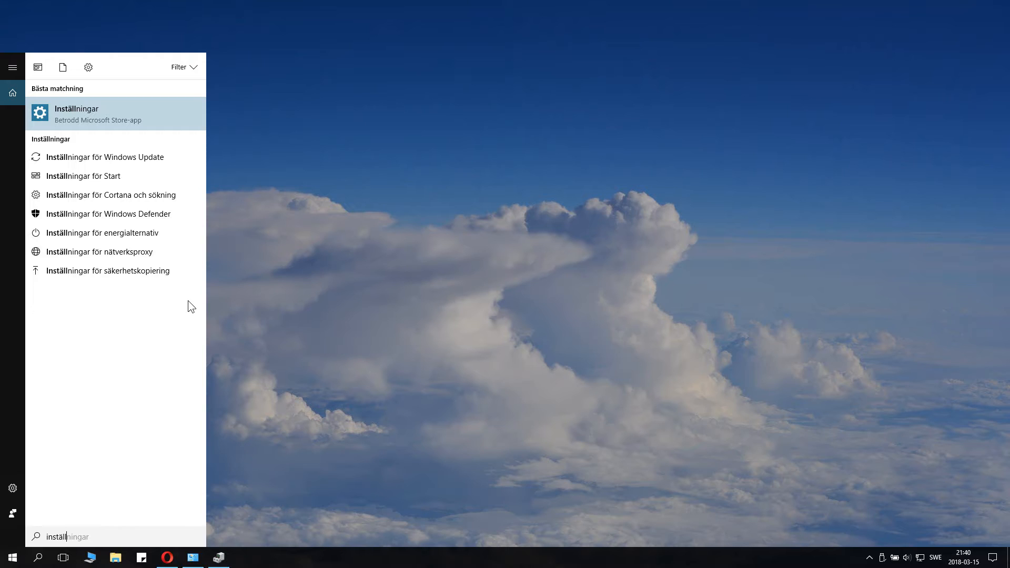
{"action": "mouse_move", "coordinate": [174, 258]}
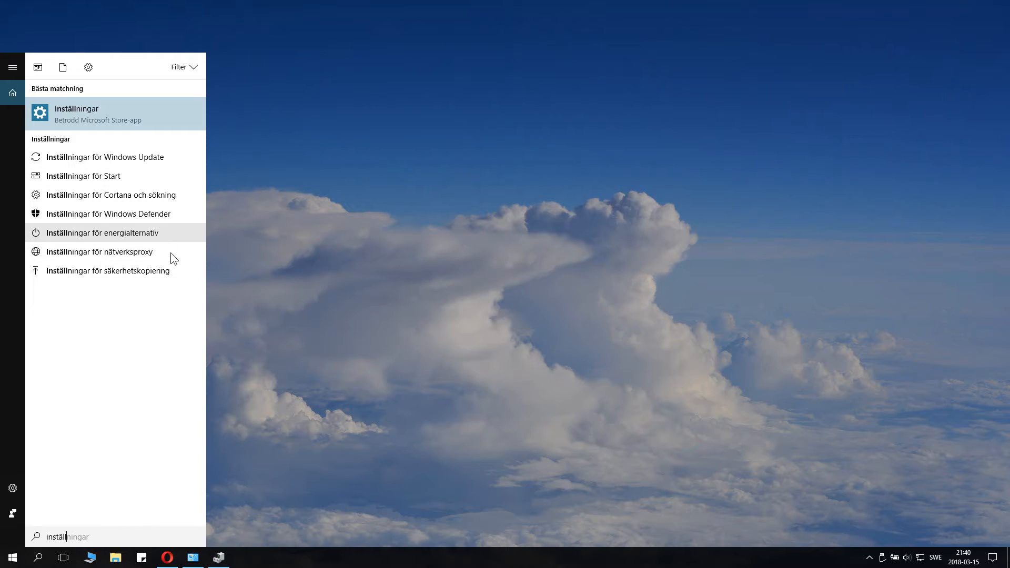
{"action": "mouse_move", "coordinate": [133, 96]}
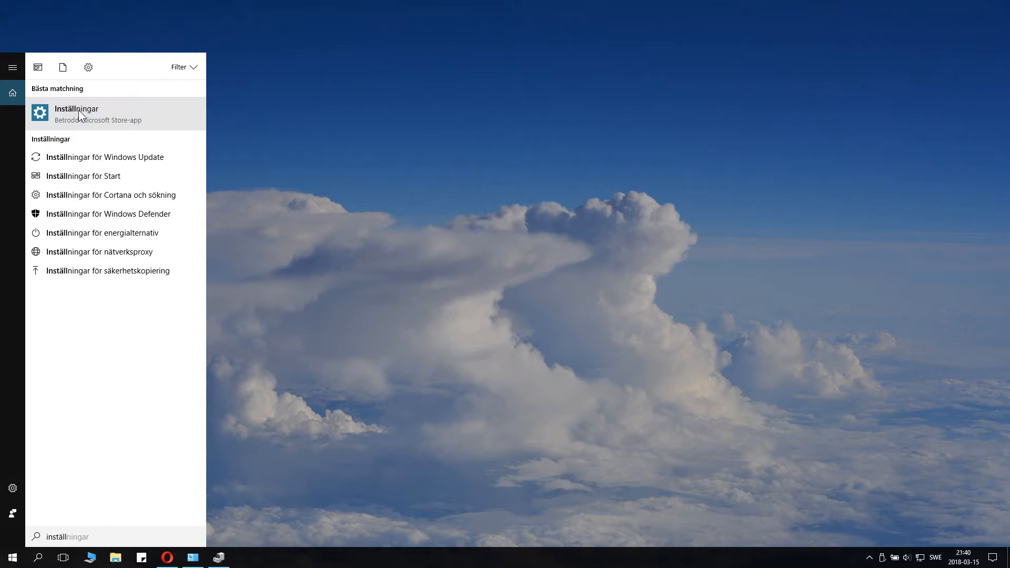
Launch Inställningar and go to the System category's display options page
{"action": "left_click", "coordinate": [76, 113]}
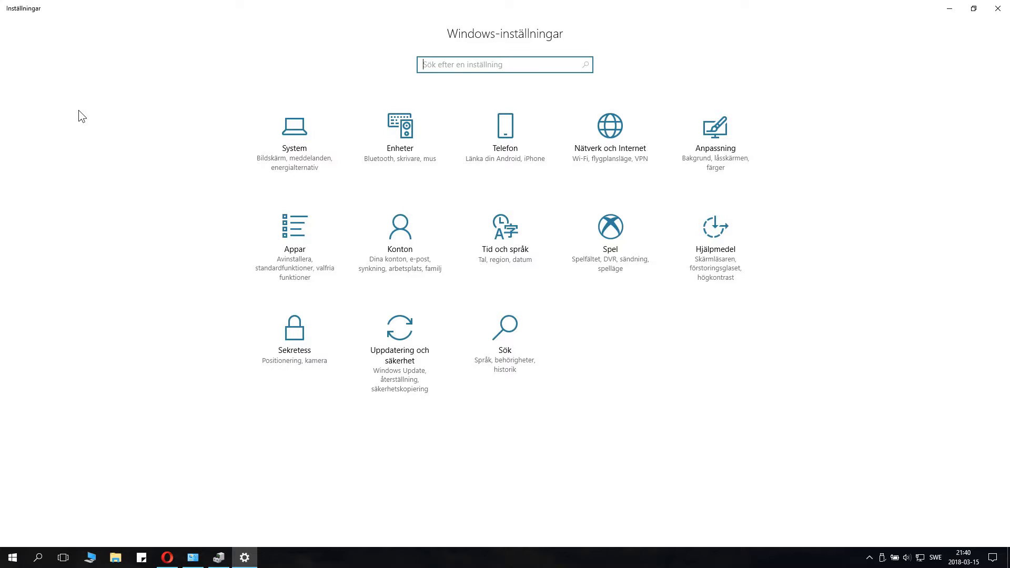
{"action": "mouse_move", "coordinate": [294, 140]}
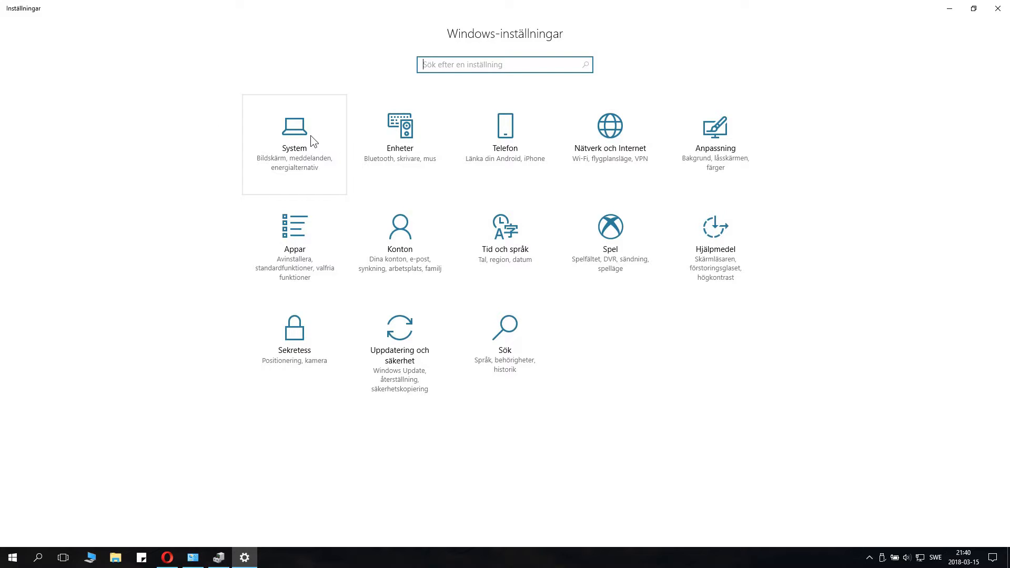
{"action": "left_click", "coordinate": [293, 128]}
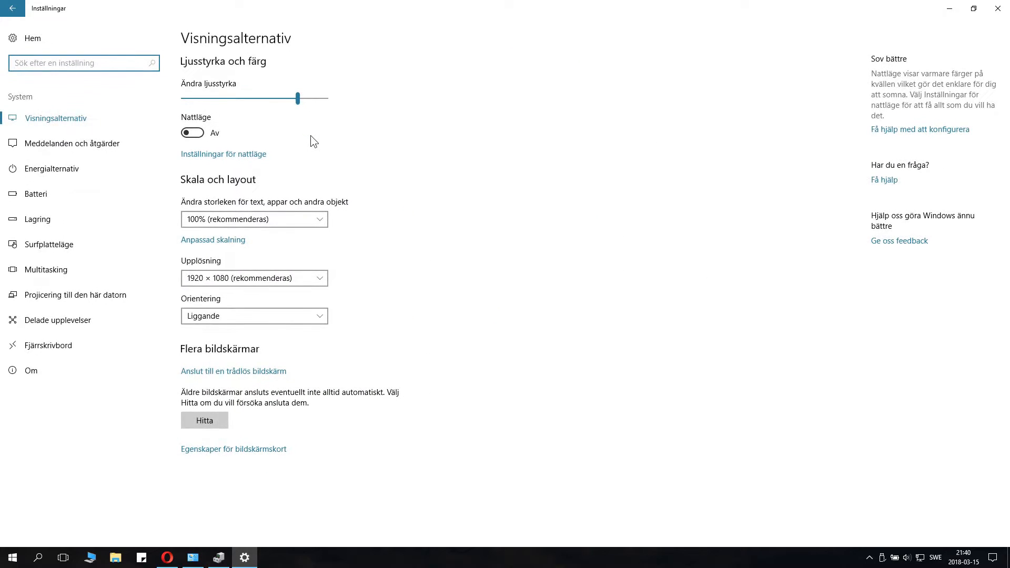
{"action": "mouse_move", "coordinate": [304, 168]}
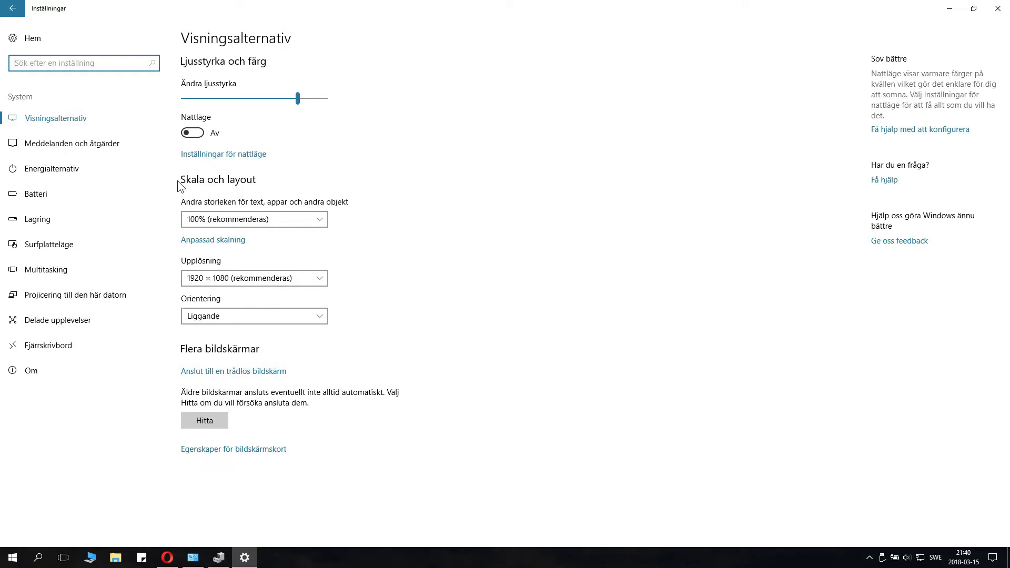
{"action": "mouse_move", "coordinate": [270, 188]}
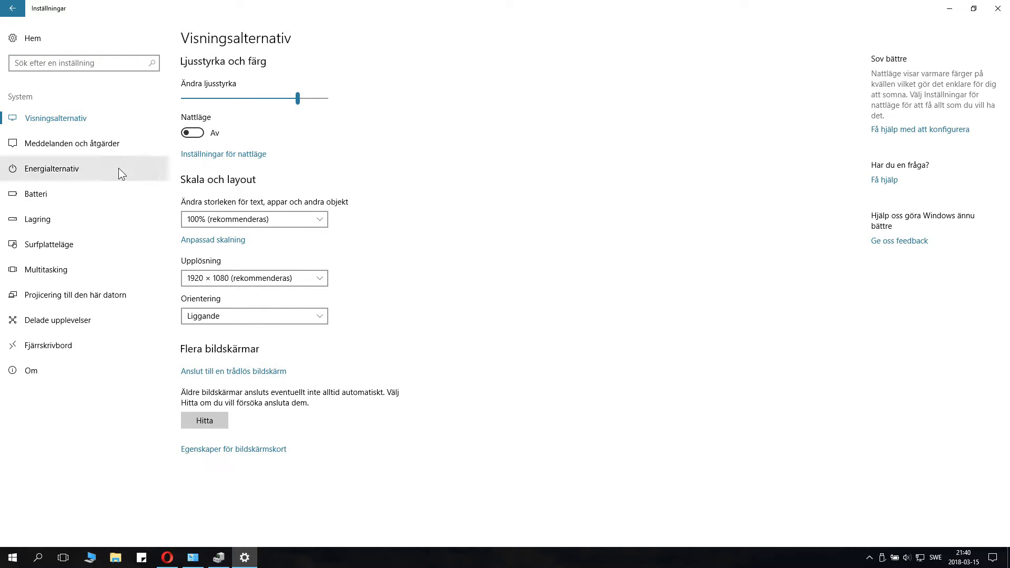
Set 'Ändra storleken för text, appar och andra objekt' to 125%, then close the Device Manager window
{"action": "left_click", "coordinate": [254, 219]}
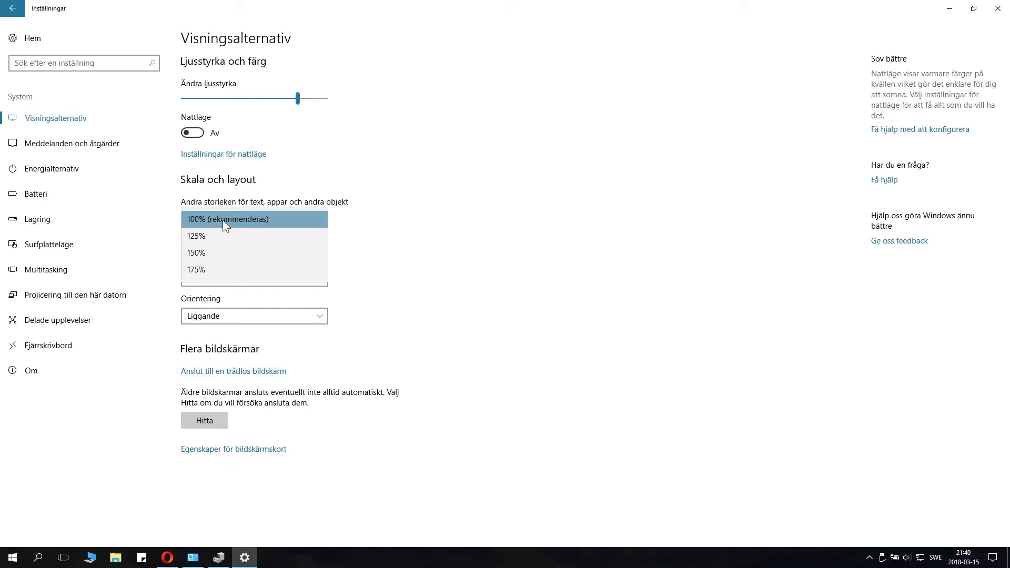
{"action": "left_click", "coordinate": [196, 235]}
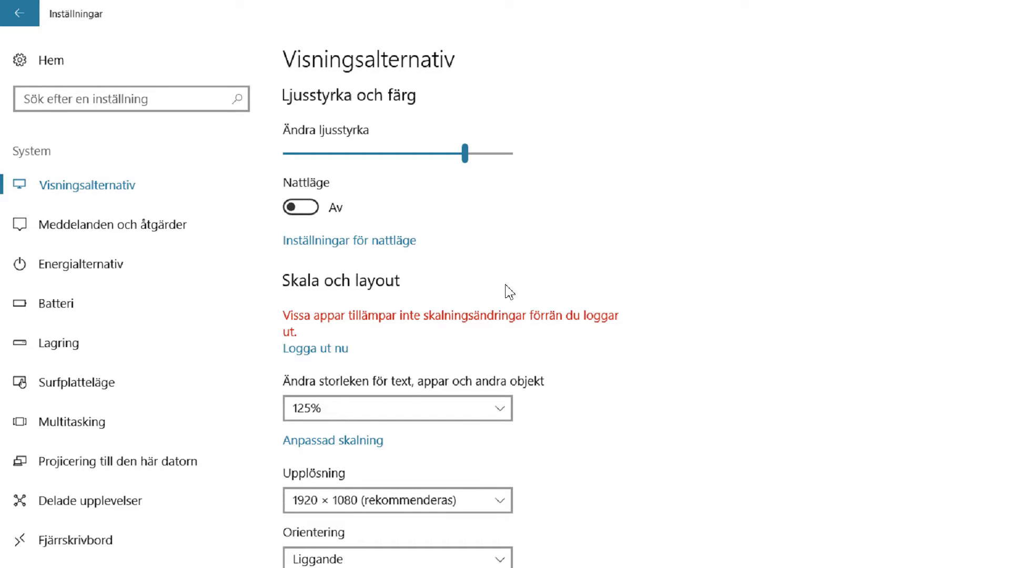
{"action": "mouse_move", "coordinate": [239, 268]}
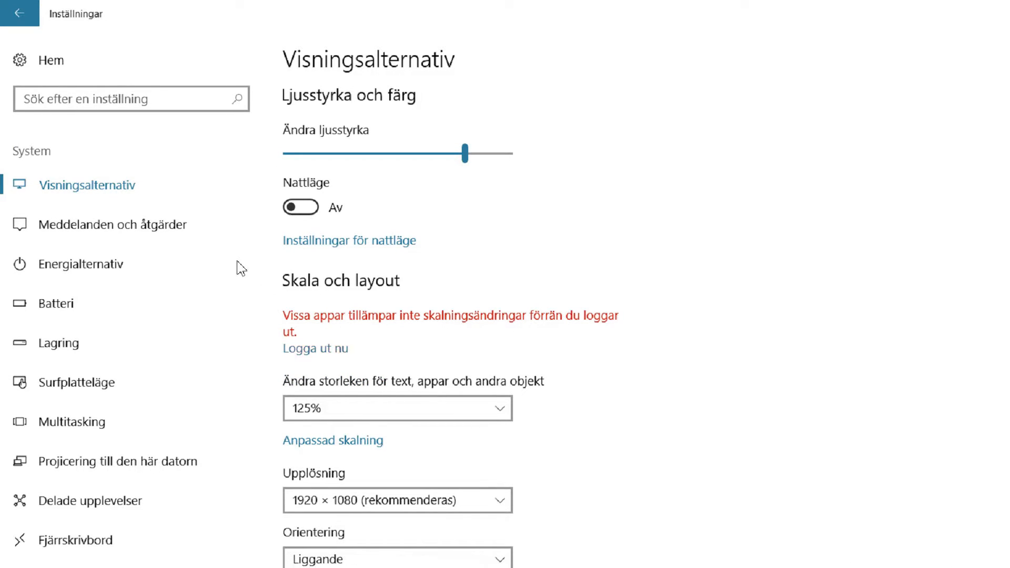
{"action": "left_click", "coordinate": [397, 408]}
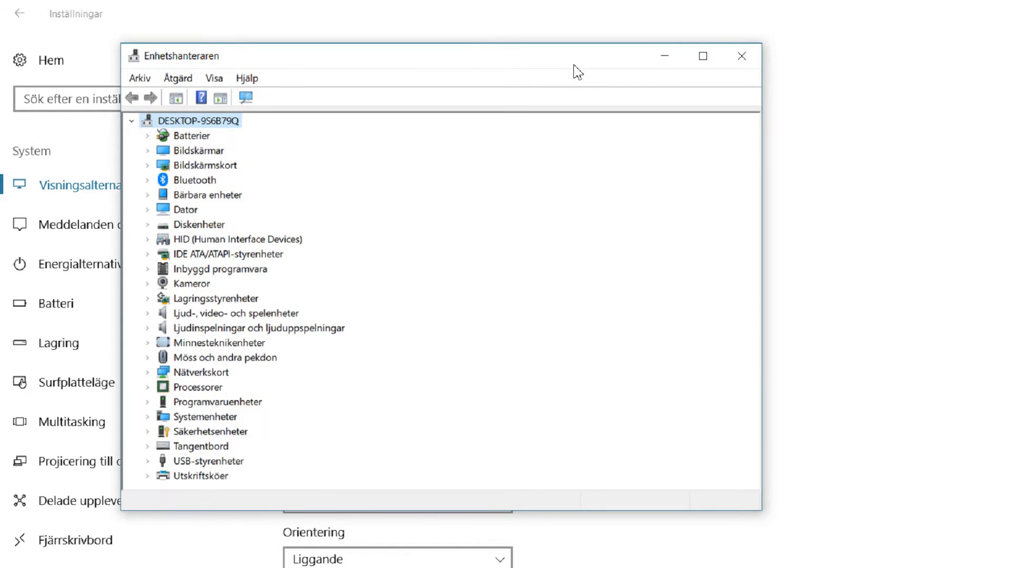
{"action": "left_click", "coordinate": [742, 55]}
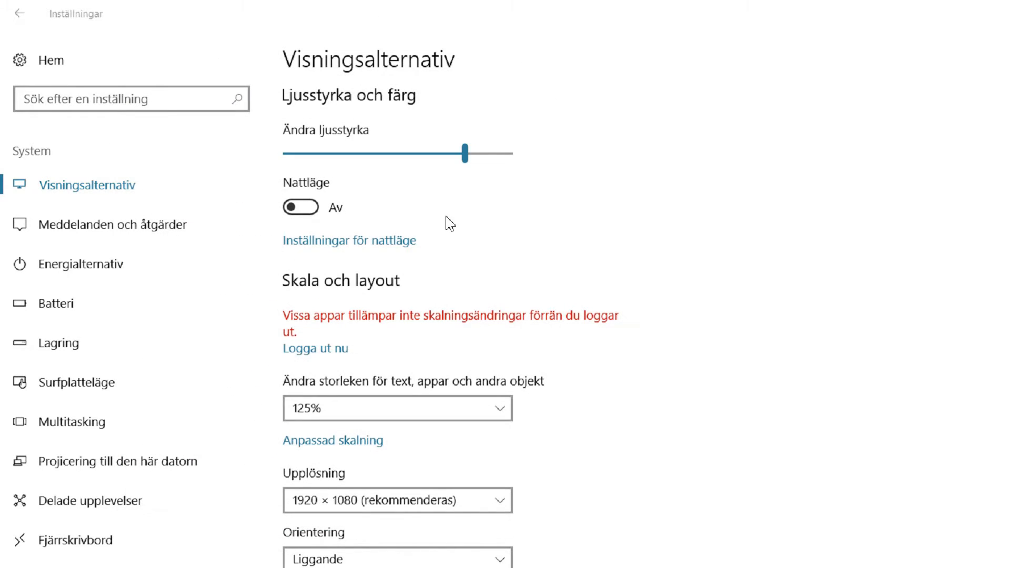
{"action": "mouse_move", "coordinate": [267, 328]}
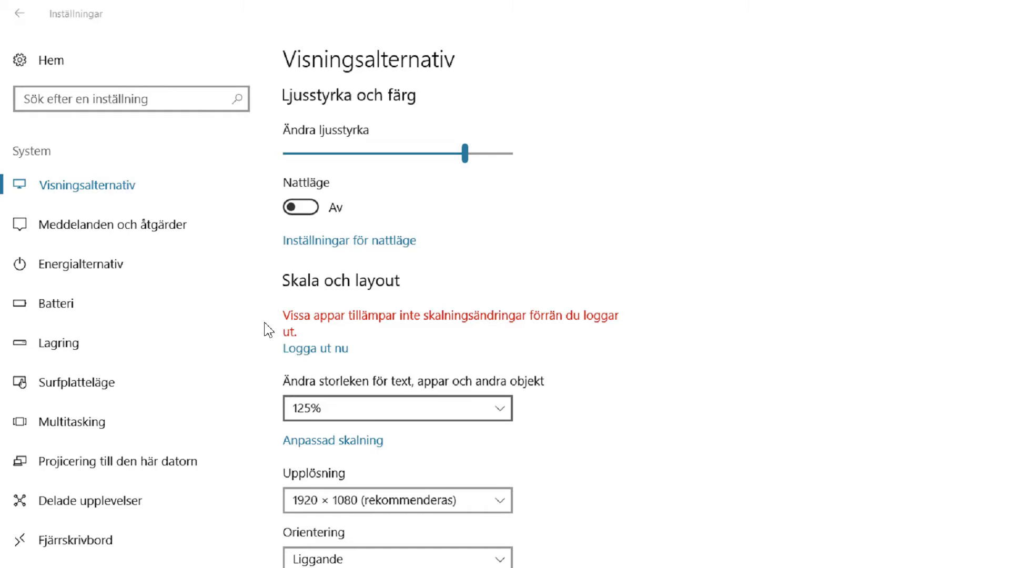
{"action": "left_click", "coordinate": [397, 408]}
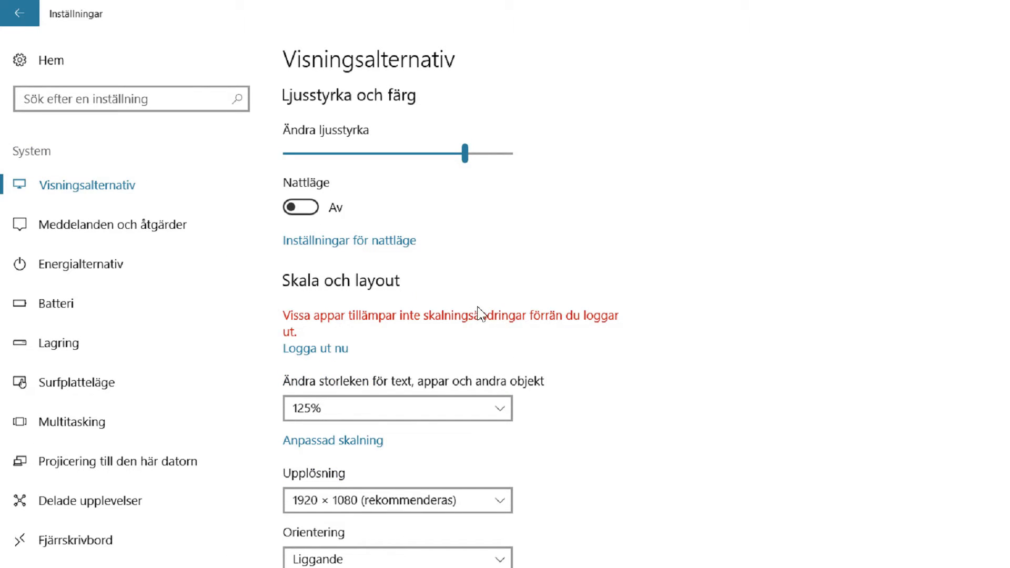
{"action": "mouse_move", "coordinate": [319, 322]}
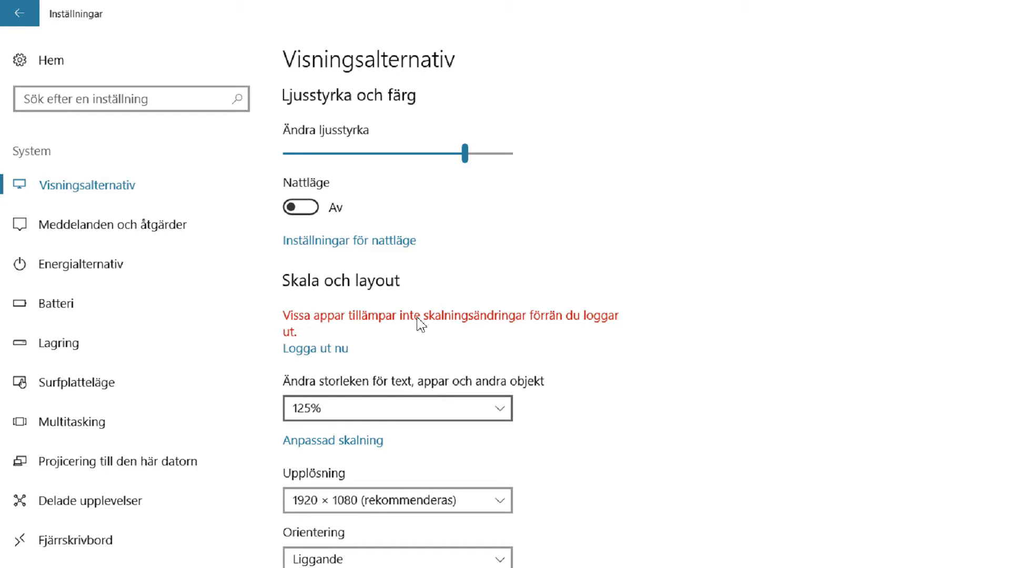
{"action": "mouse_move", "coordinate": [322, 329]}
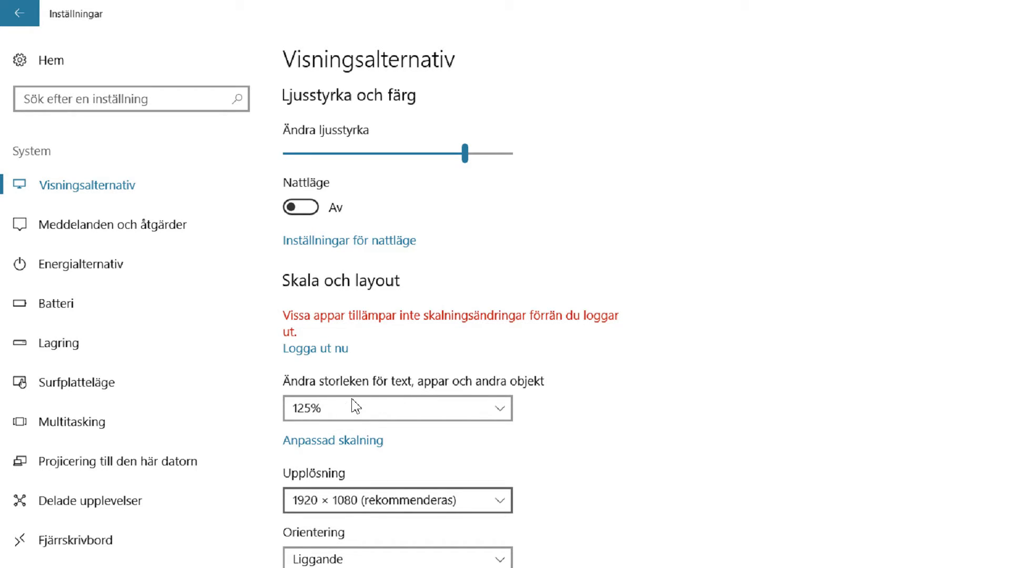
{"action": "left_click", "coordinate": [397, 501]}
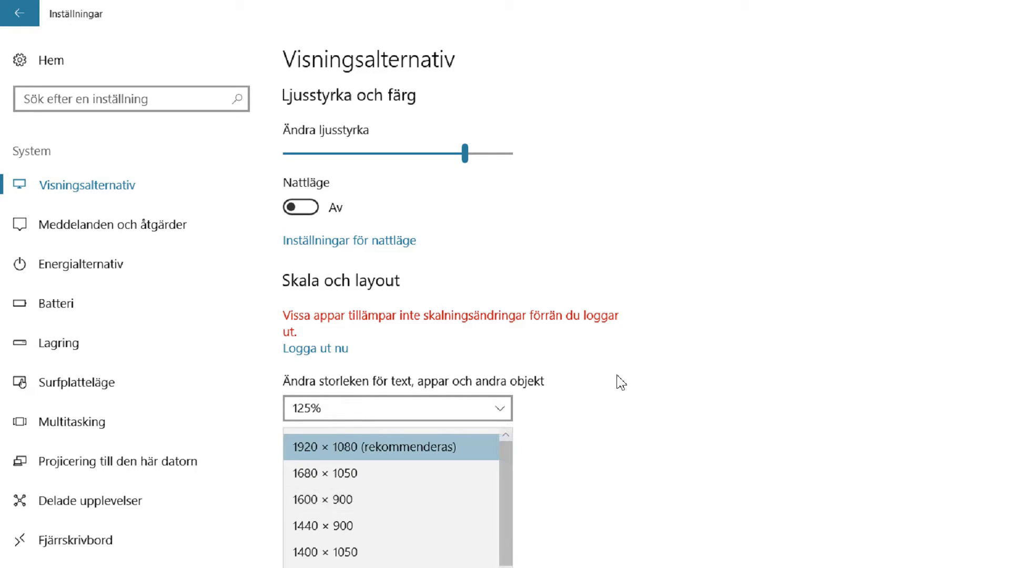
{"action": "left_click", "coordinate": [374, 448]}
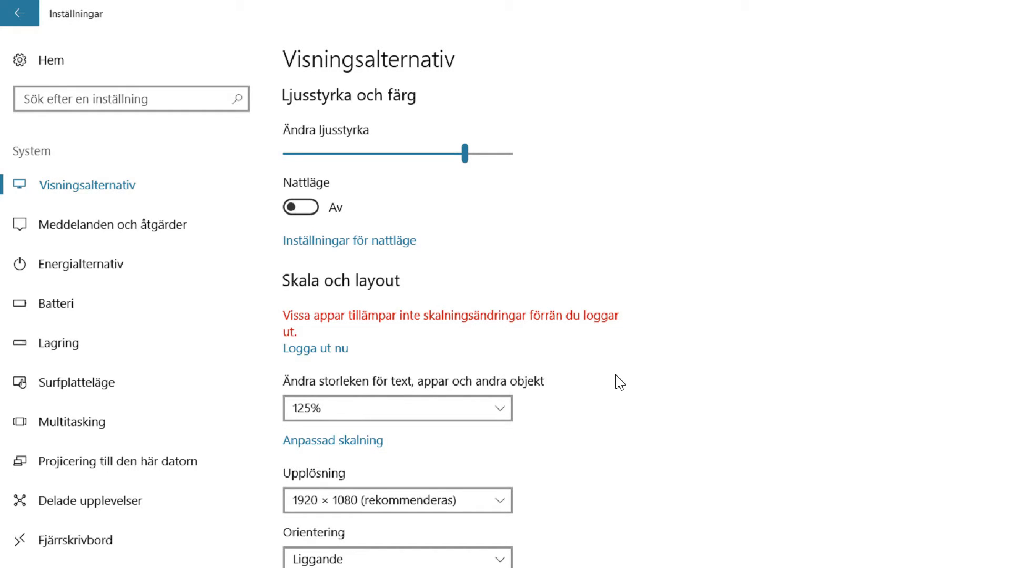
{"action": "mouse_move", "coordinate": [562, 385]}
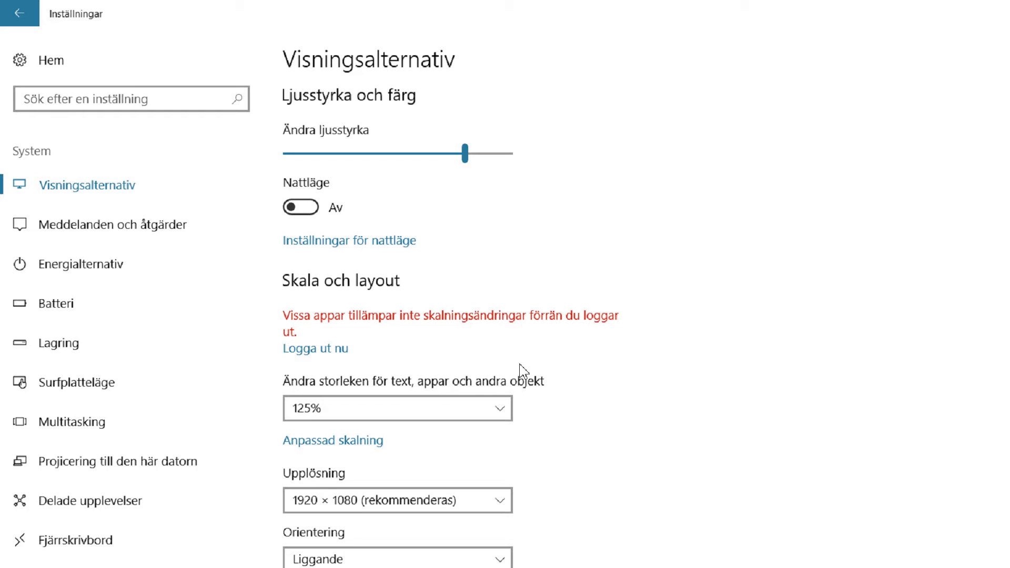
{"action": "mouse_move", "coordinate": [531, 375]}
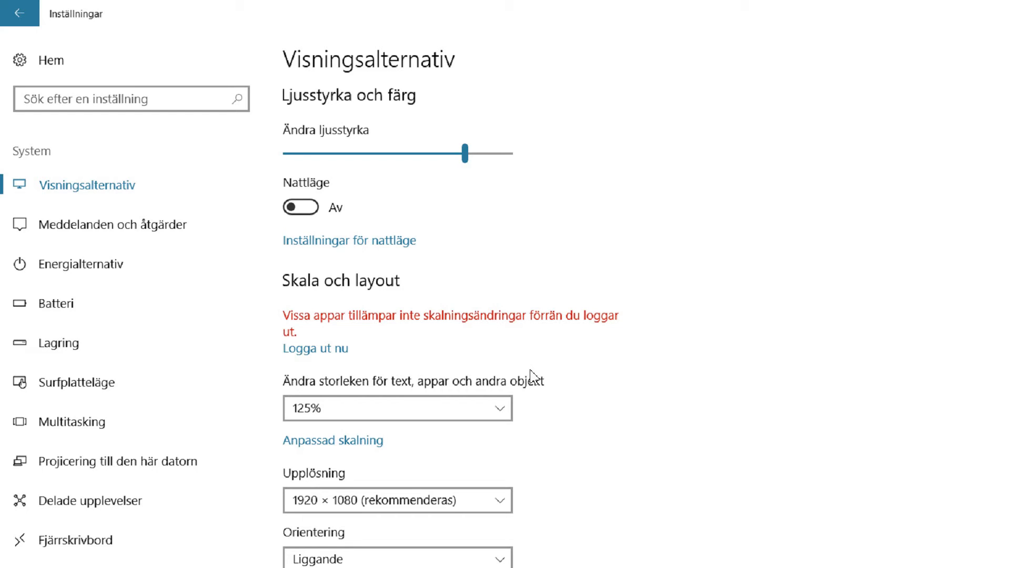
{"action": "mouse_move", "coordinate": [523, 371]}
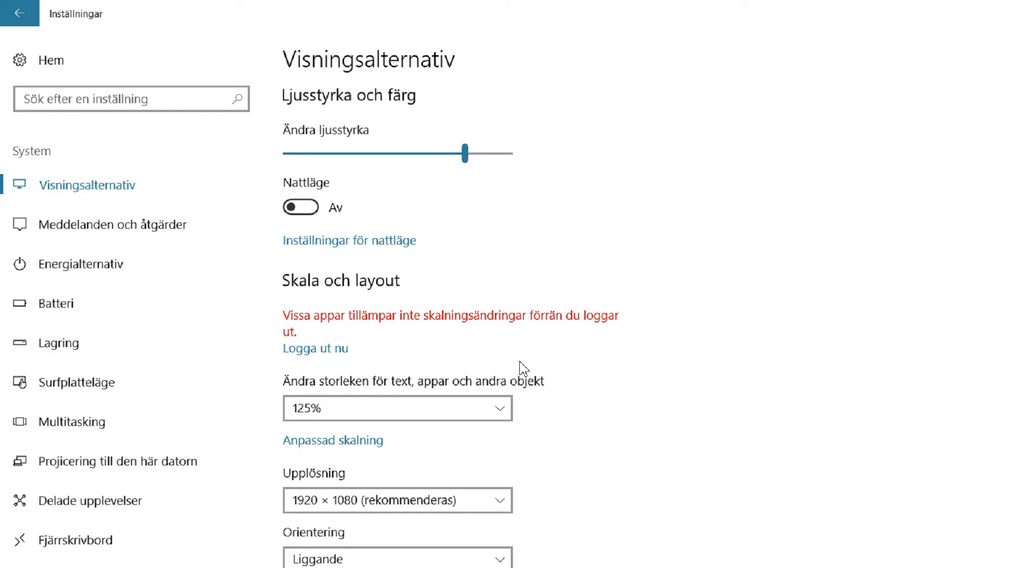
{"action": "mouse_move", "coordinate": [535, 355]}
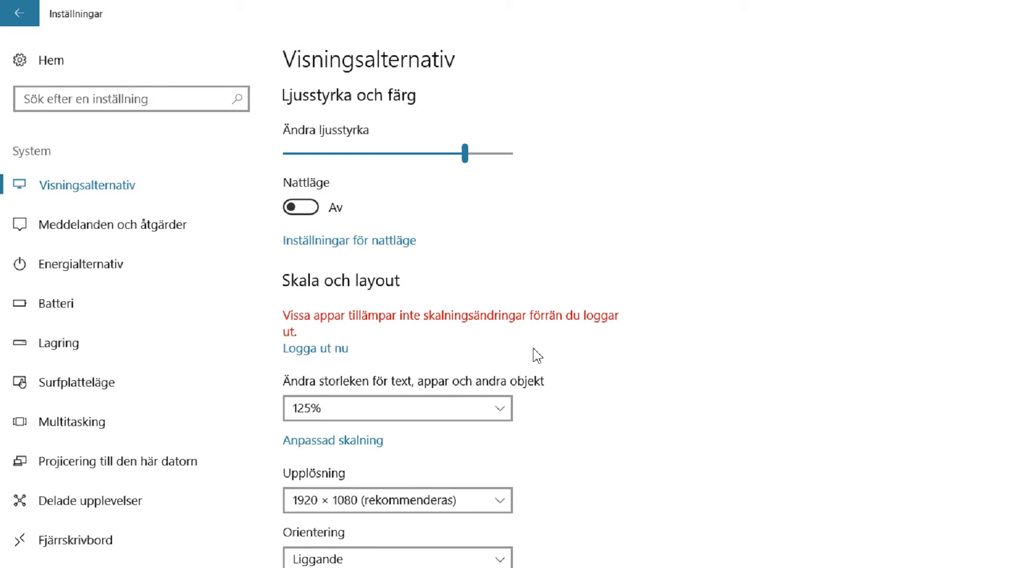